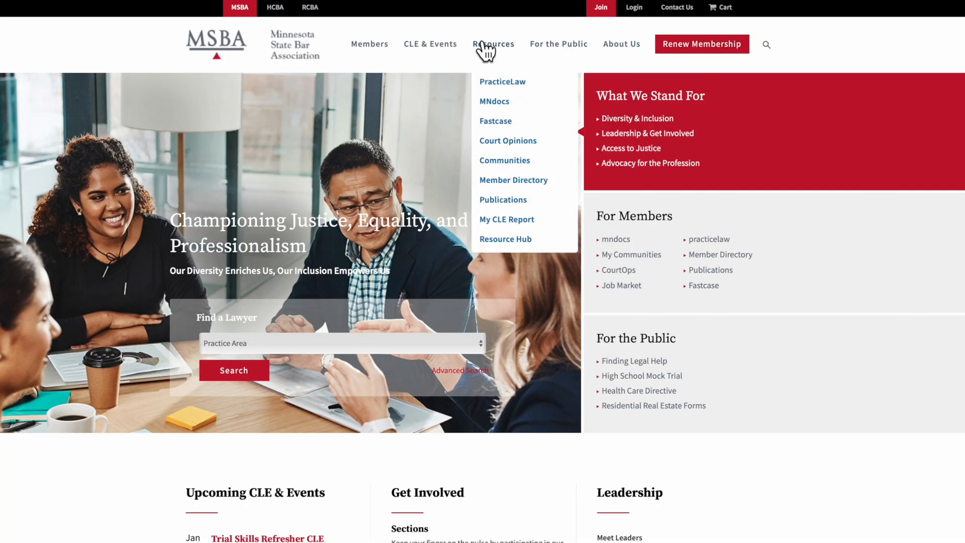
mouse_move(513, 166)
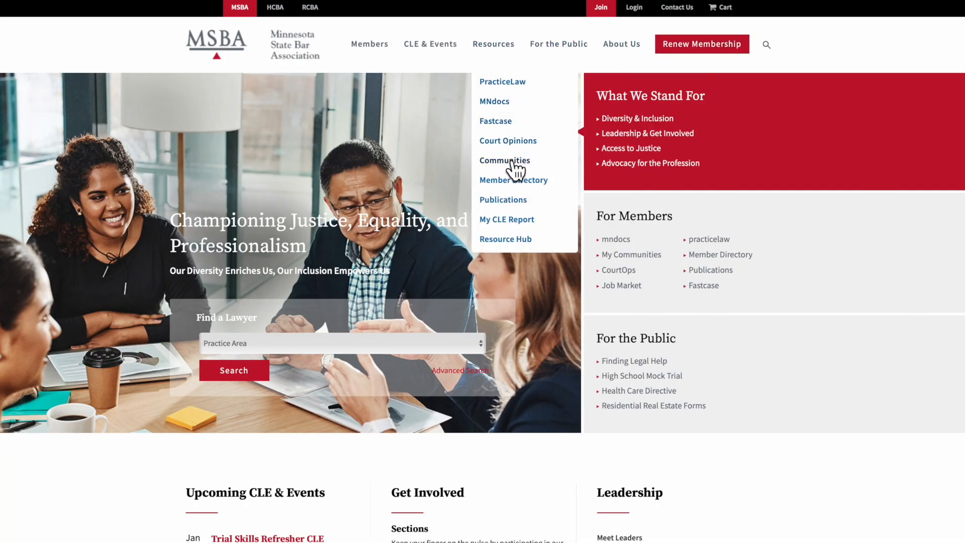
Step: Go to the MSBA Communities site and expand the Communities navigation menu
click(504, 159)
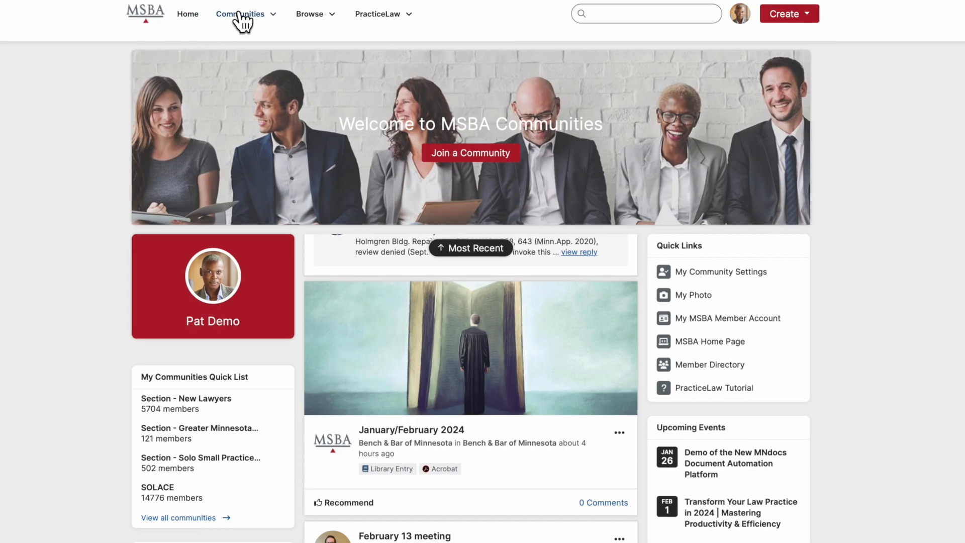
click(240, 13)
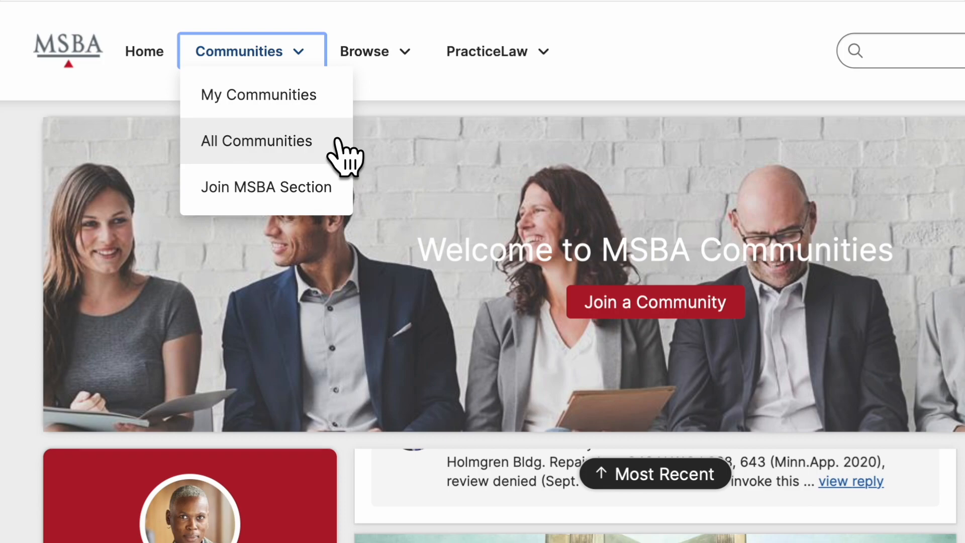
mouse_move(351, 179)
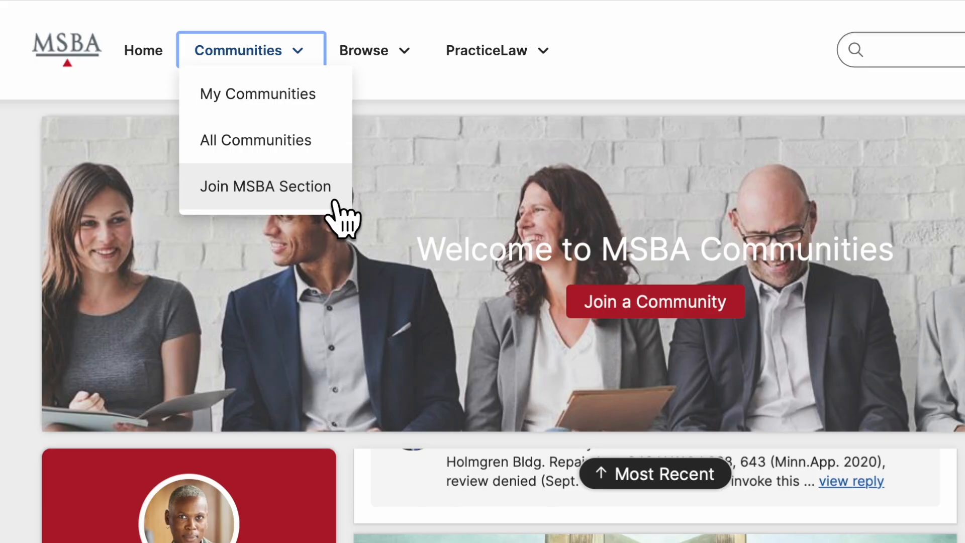
click(264, 186)
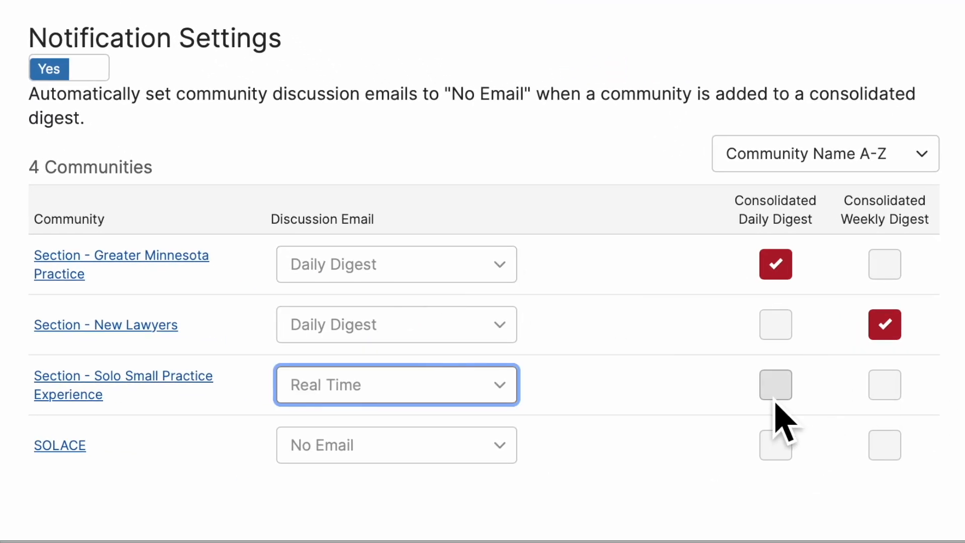
Step: Review the discussion email and digest notification settings, then go to My Communities
click(775, 385)
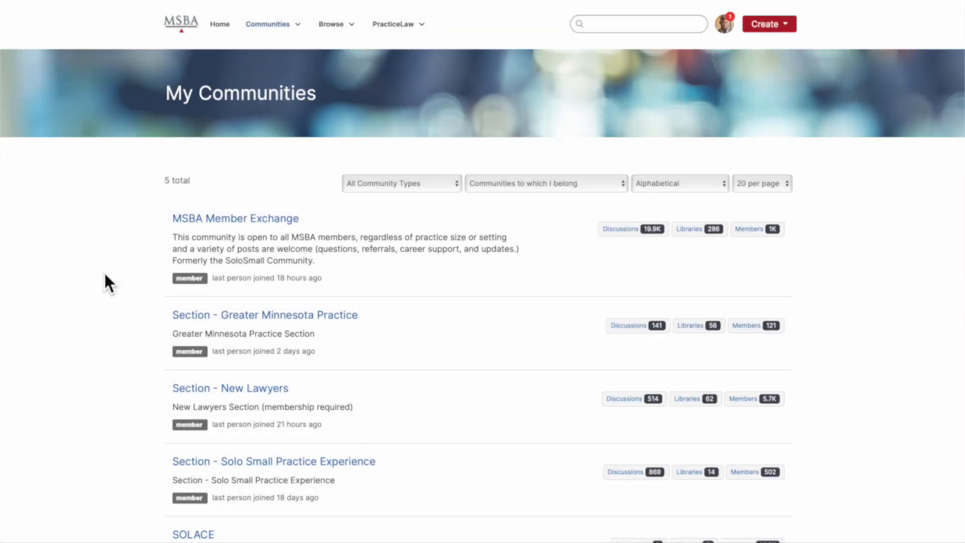
Step: Open the MSBA Member Exchange community from the My Communities list
scroll(down, 3)
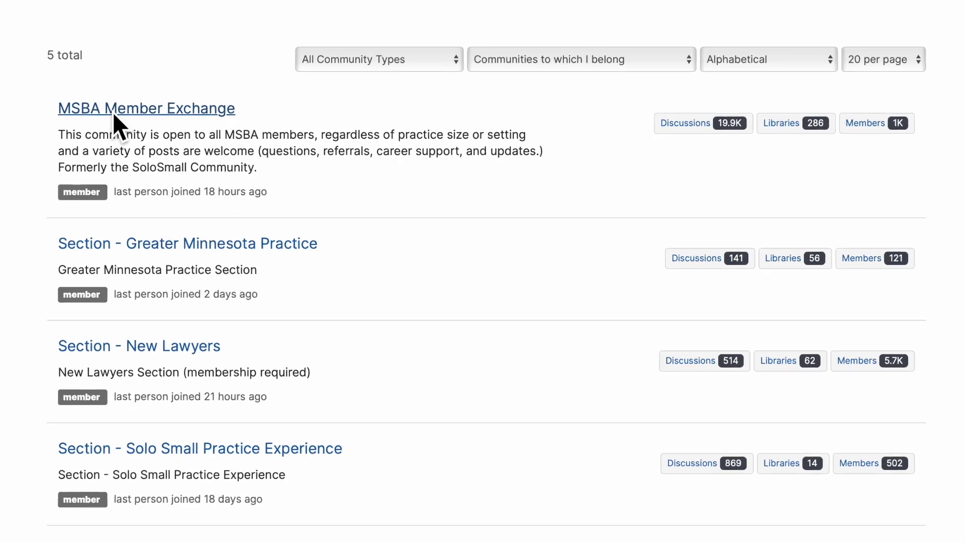
scroll(down, 3)
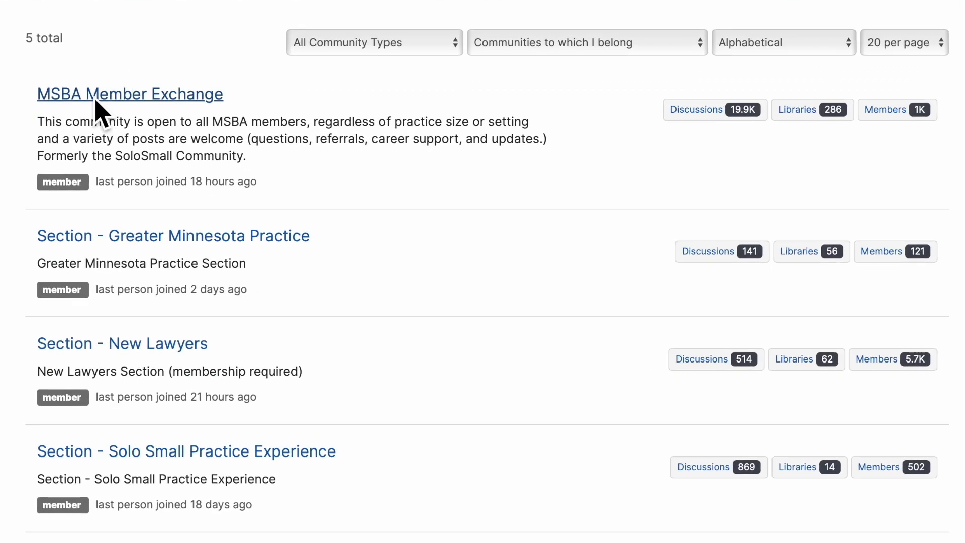
click(130, 93)
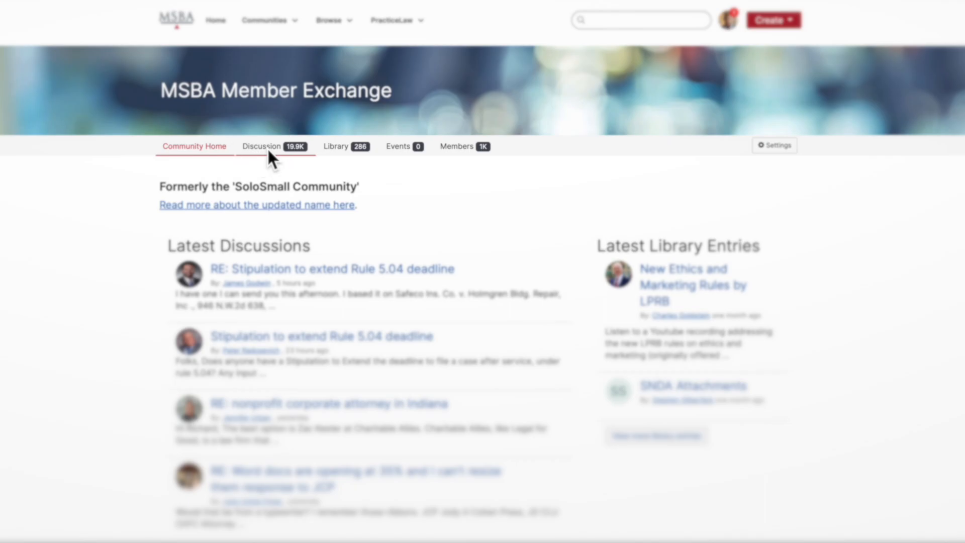
Step: Browse the community's Discussion threads and Library entries, ending on the Members list
click(261, 146)
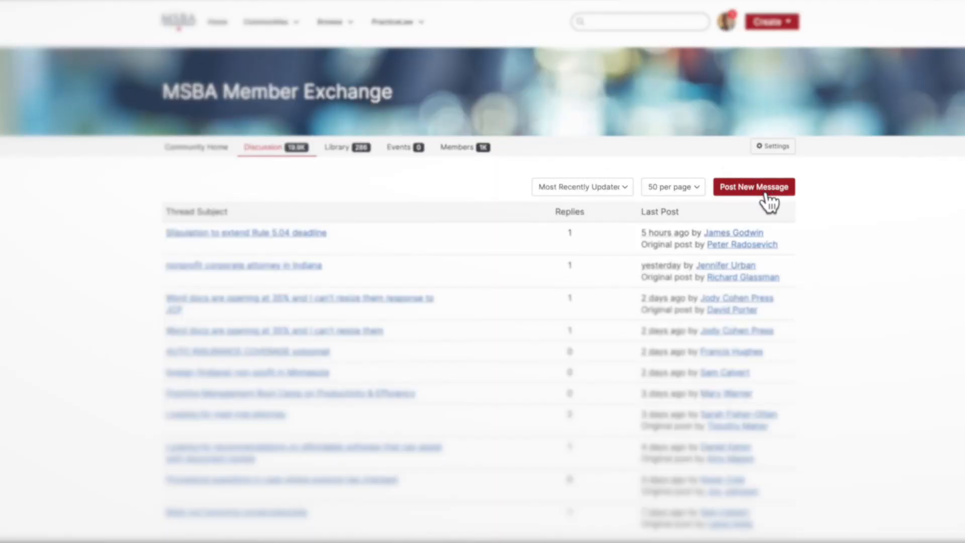
click(753, 186)
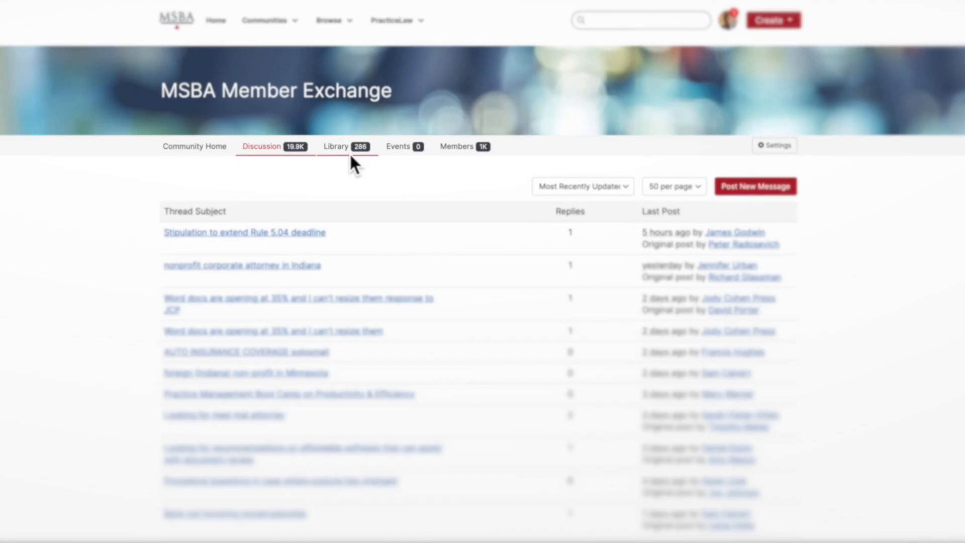
click(336, 146)
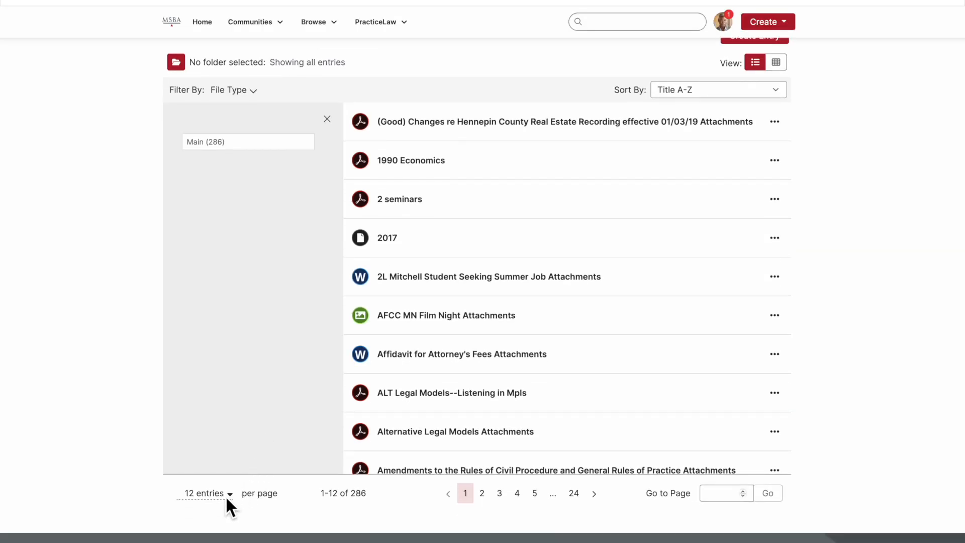
click(203, 492)
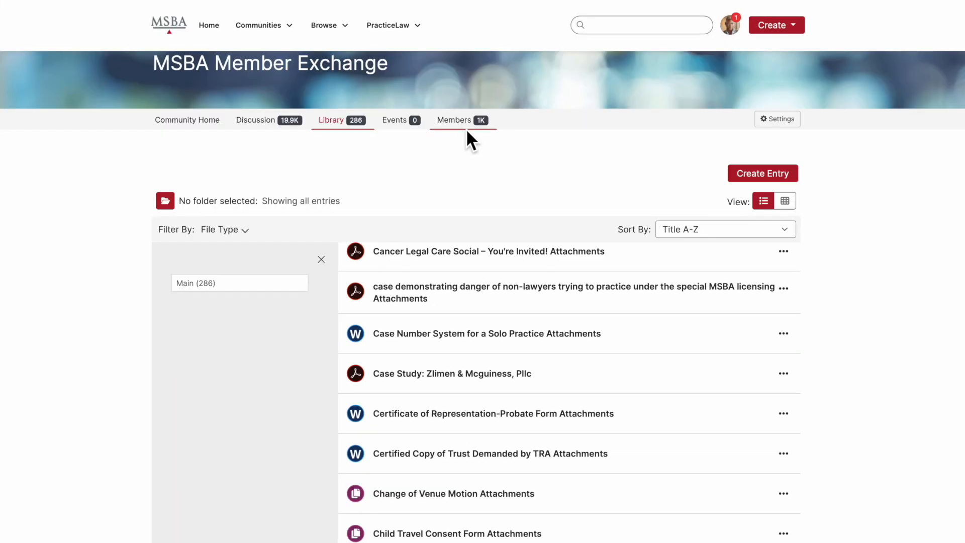
click(453, 120)
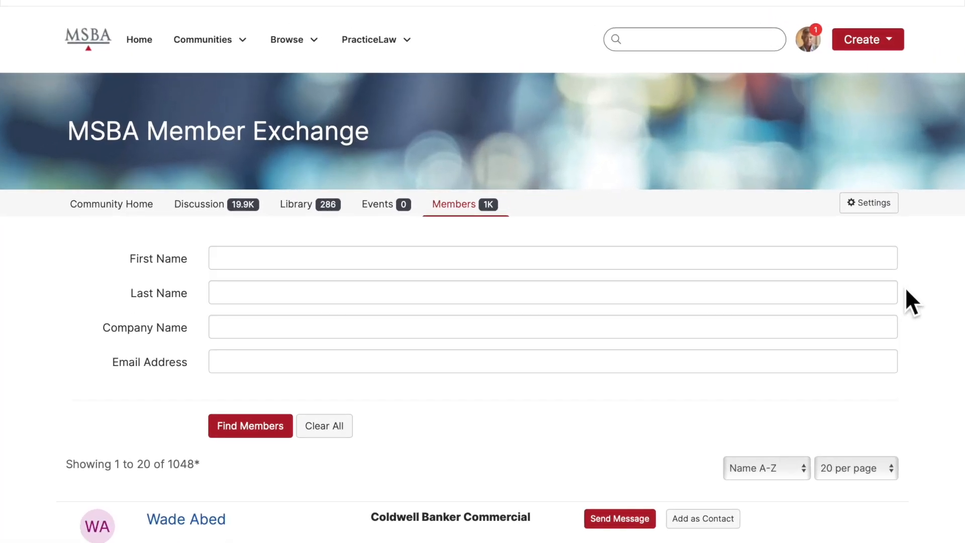